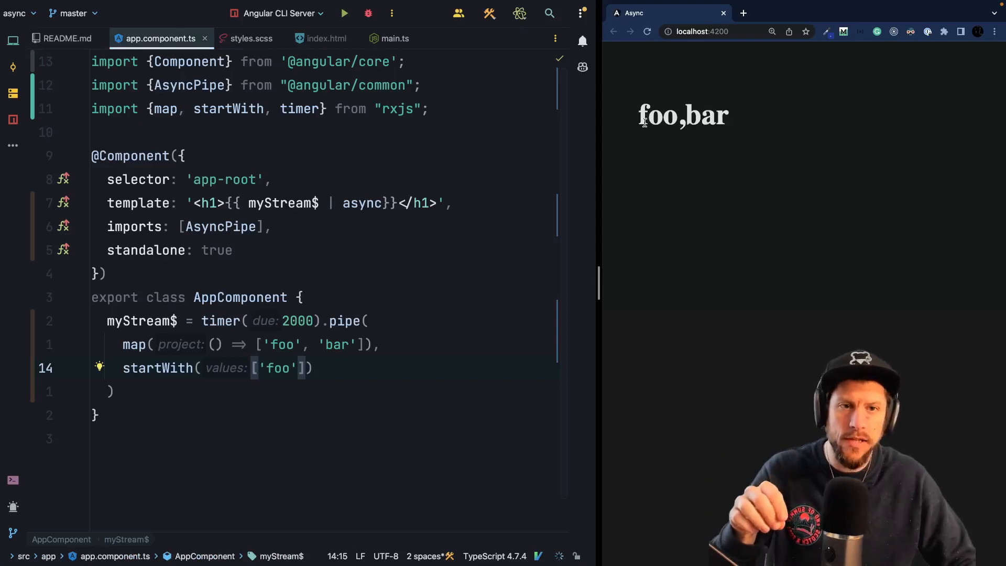
double_click(683, 114)
text(@)
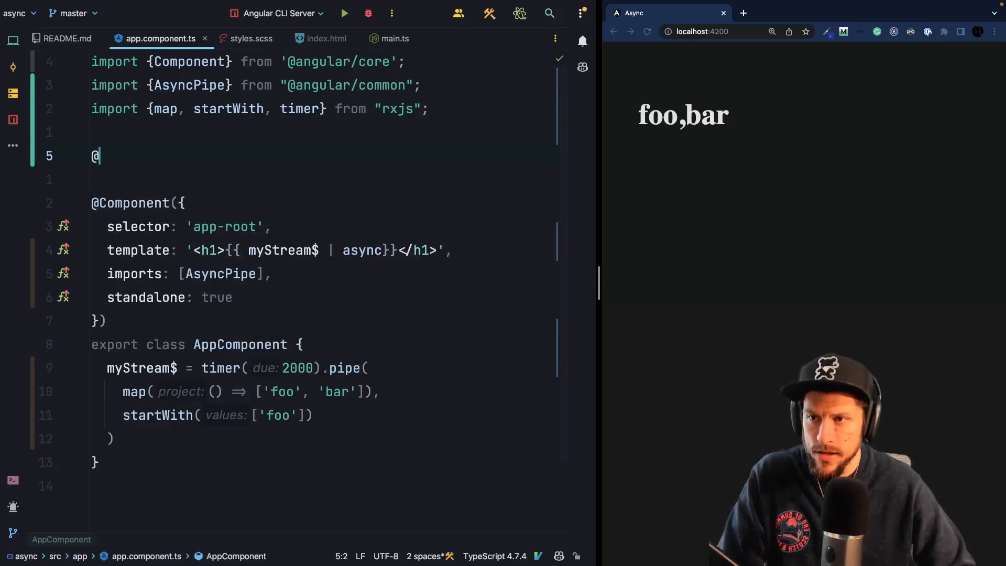
text(Pipe())
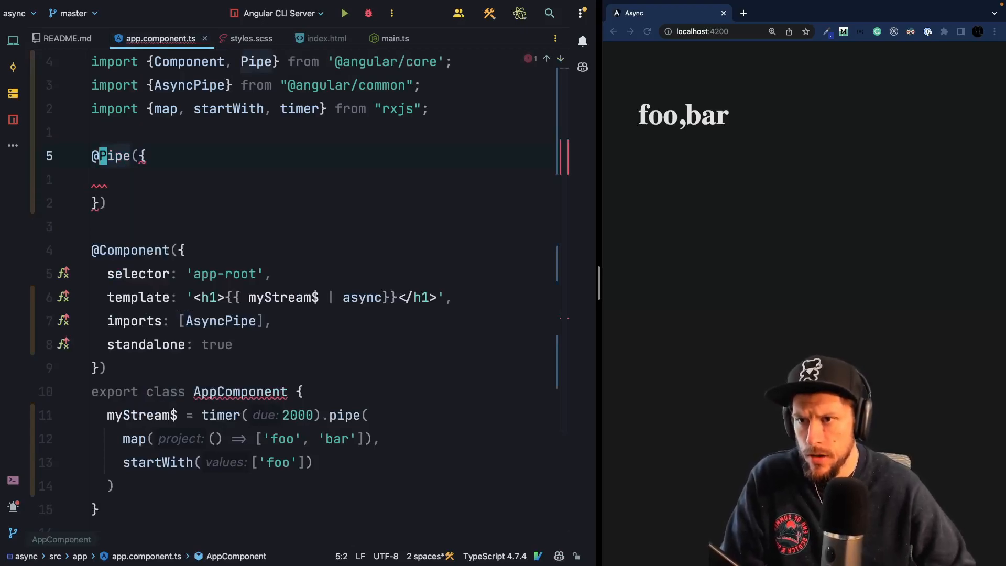
text(name: 'async',)
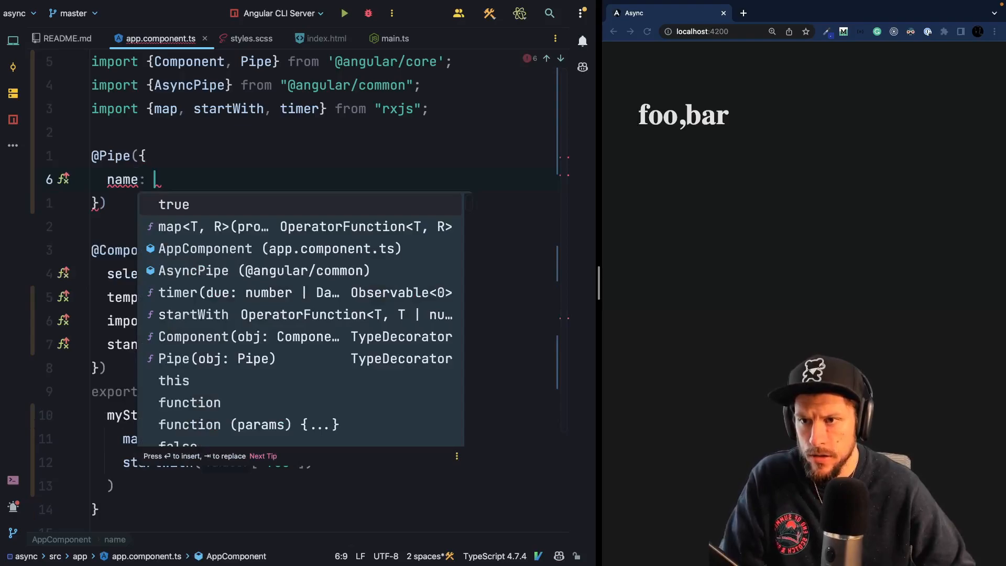
text('my')
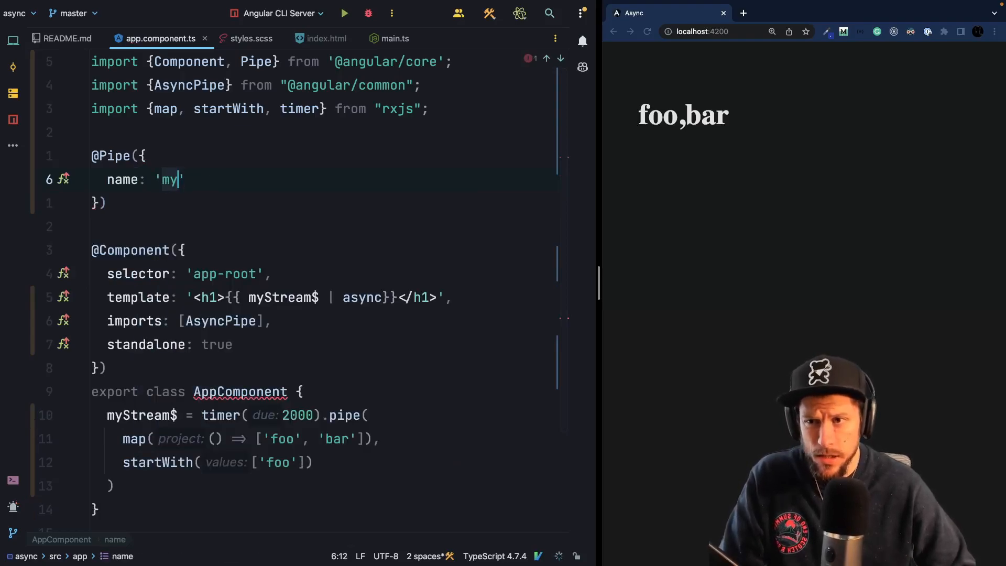
text(Asx)
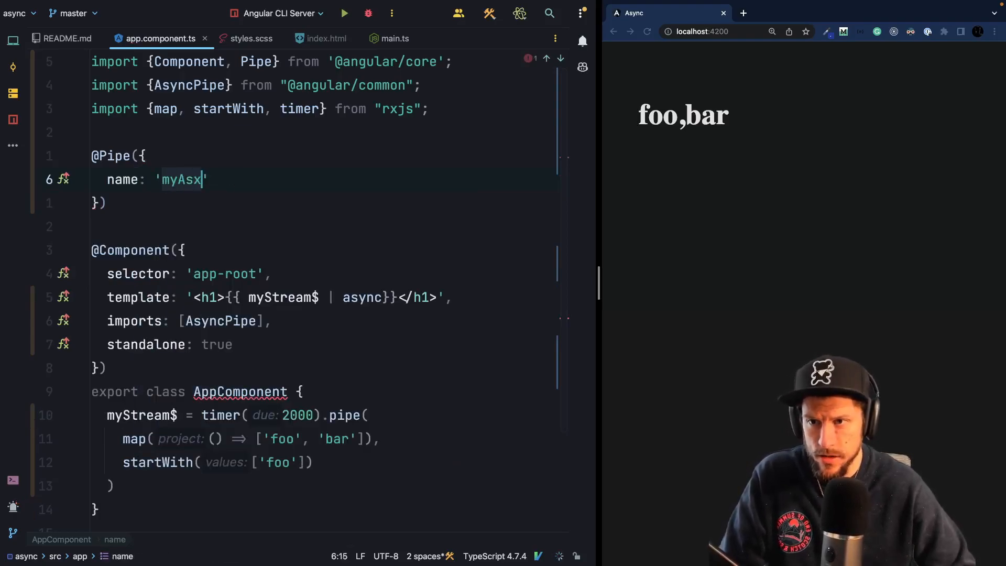
text(ync)
text(standalone:)
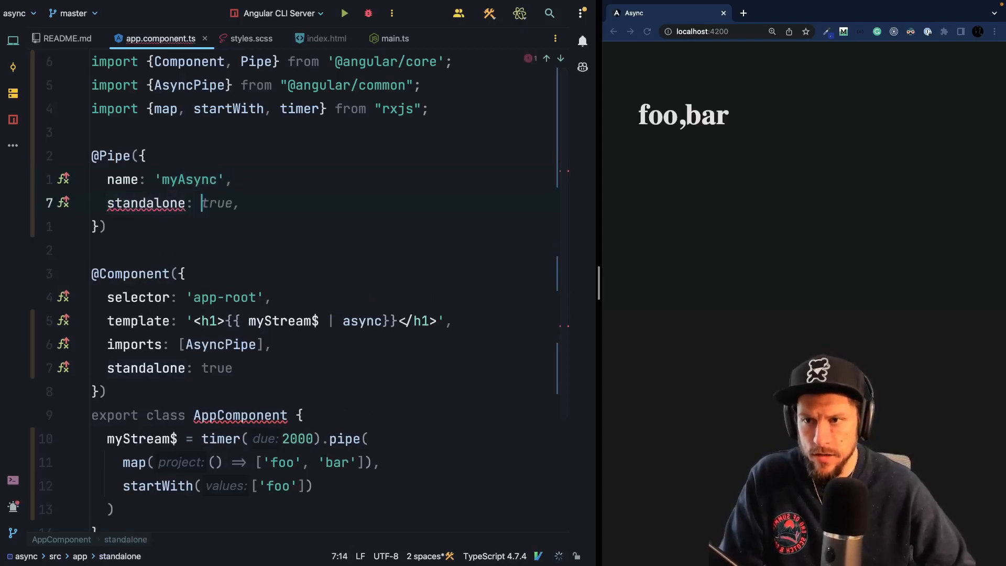
Export class MyAsyncPipe with a generic transform taking an Observable stream, importing Observable from rxjs
text(export class)
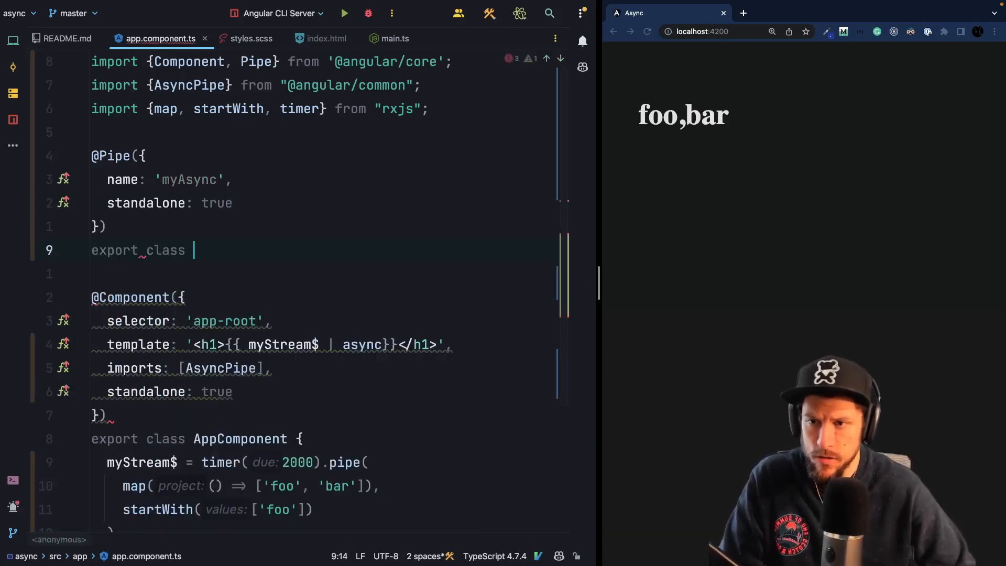
text(MyAsx)
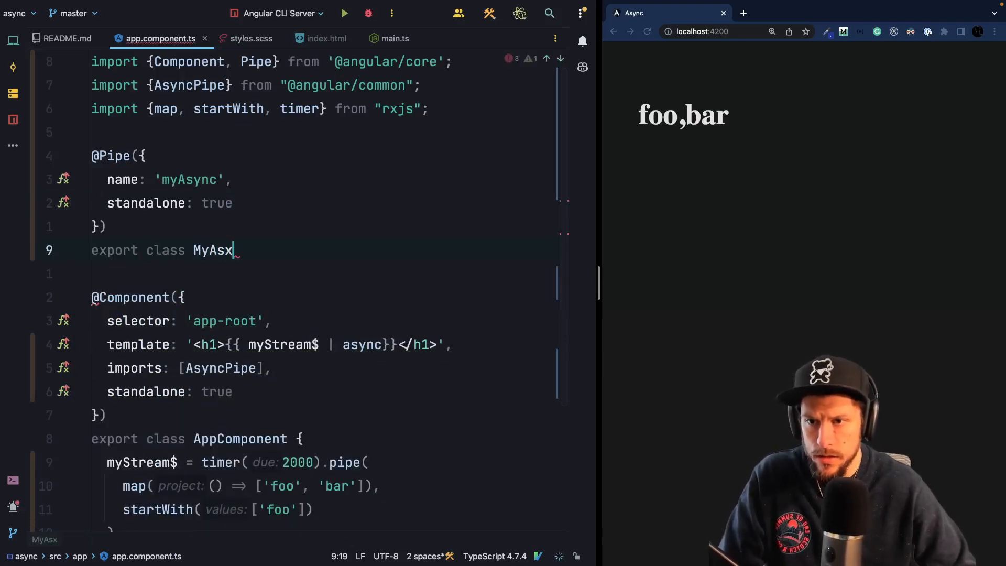
text(yncPipe {)
text(transf)
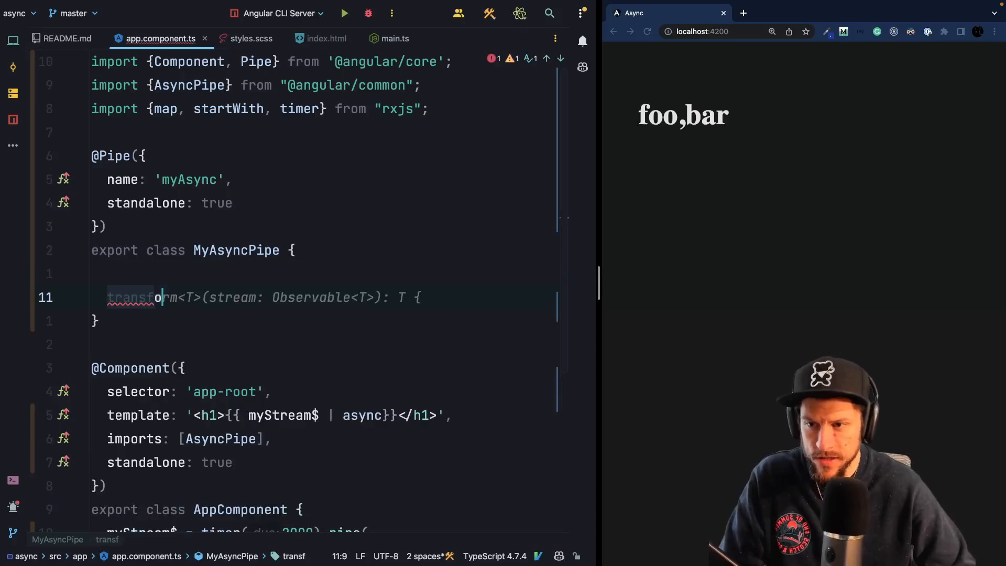
text(return stream.pipe(\n  map(() => ['foo', 'bar']),\n  startWith(['foo'])\n))
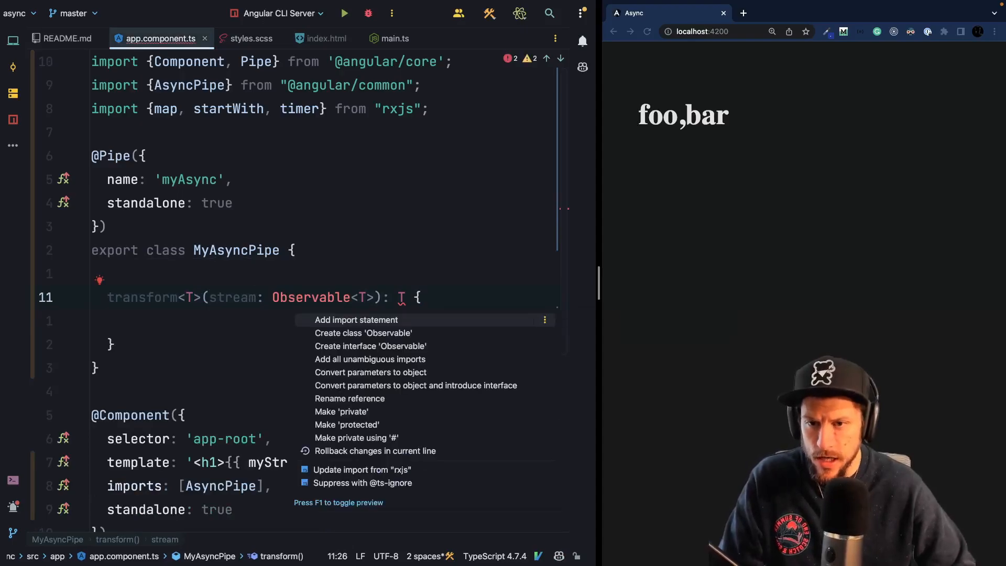
click(356, 319)
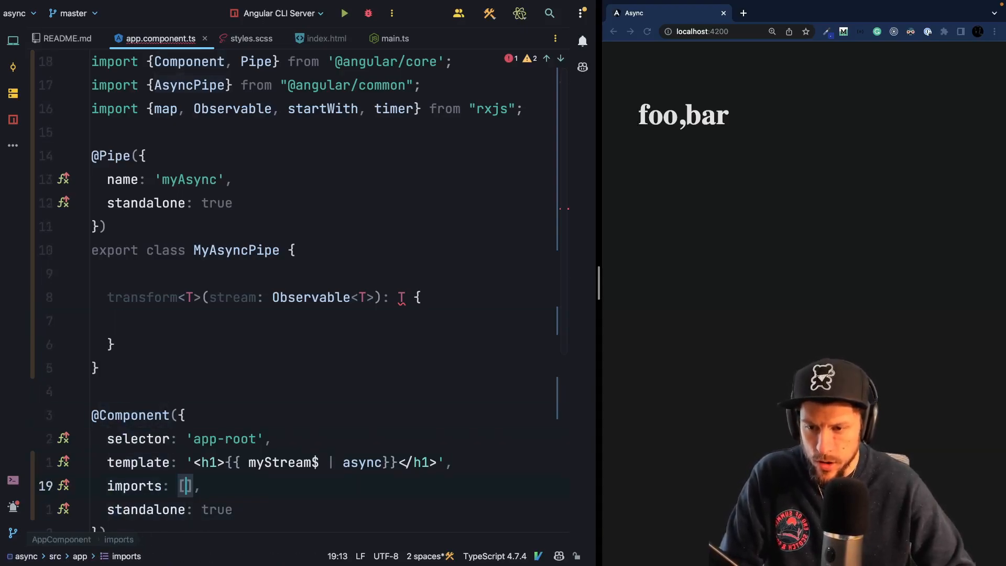
Import MyAsyncPipe in AppComponent and pipe the template stream through myAsync
text(MyAsyncPipe)
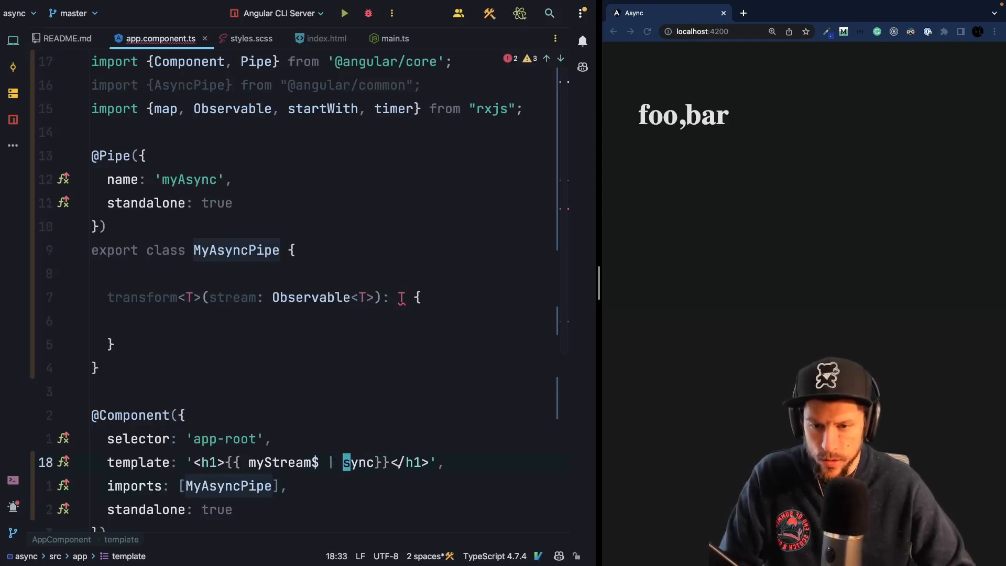
text(myA)
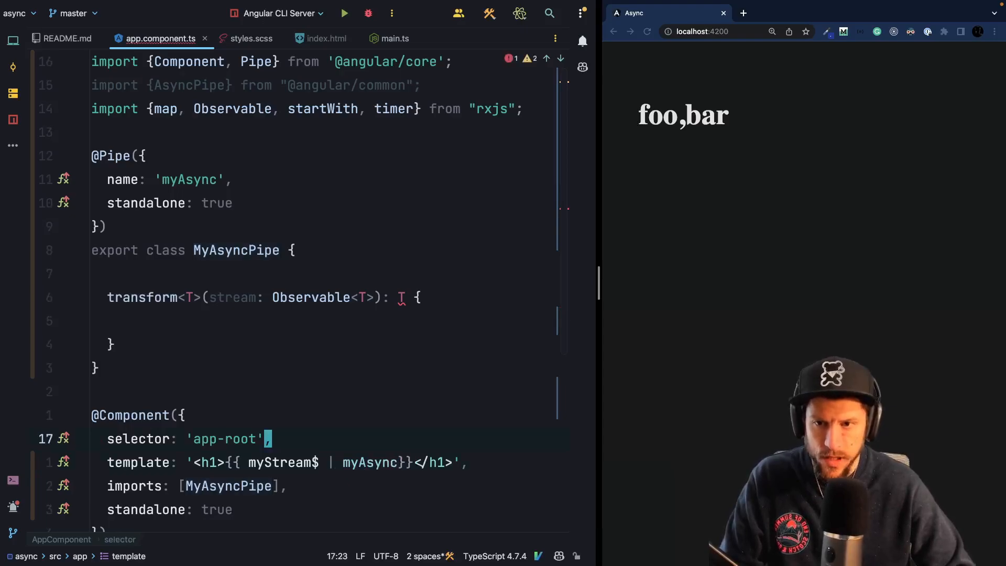
Add private value: any and private subscription: any fields to MyAsyncPipe
text(constructor(private asyncPipe: AsyncPipe) {)
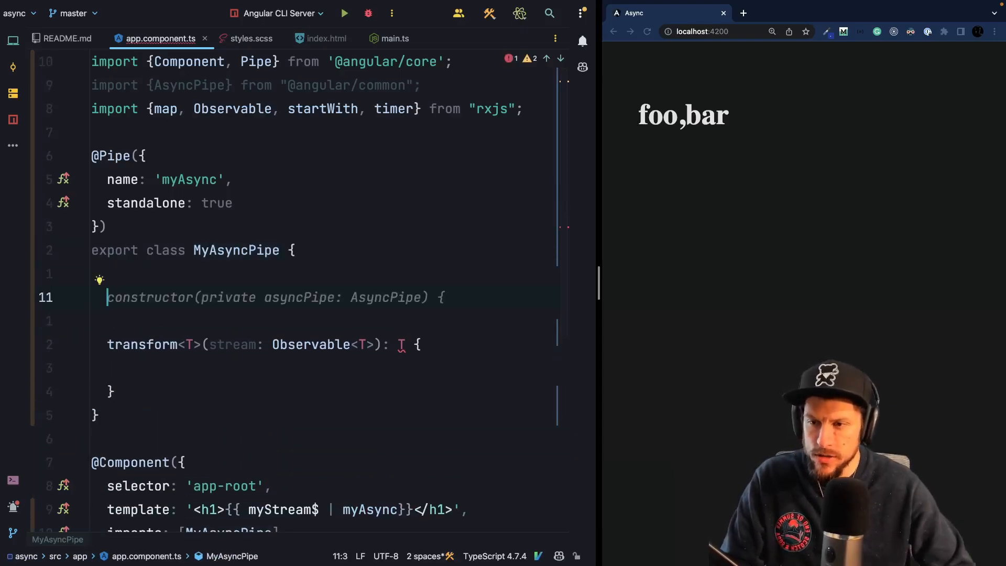
text(private)
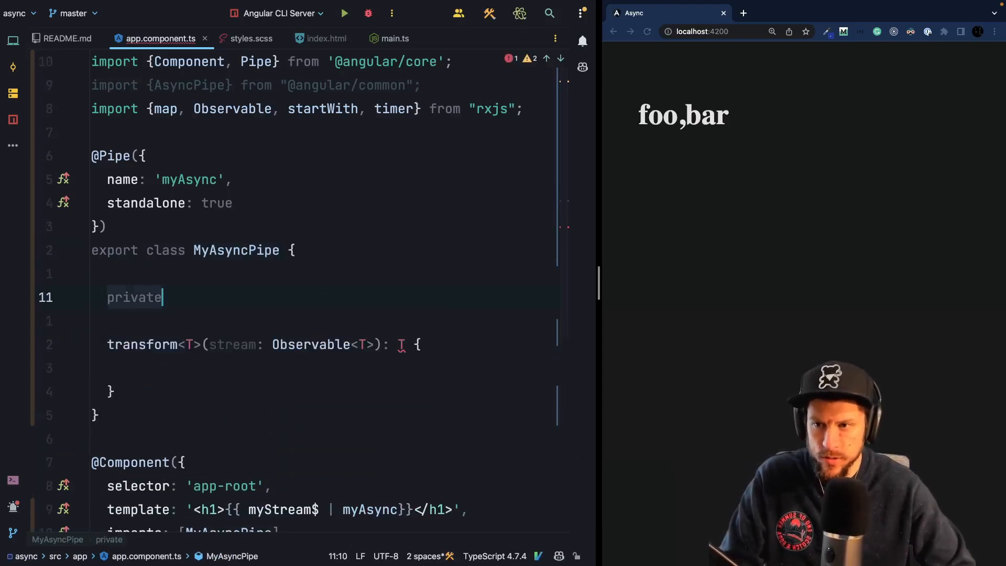
text(value: any;)
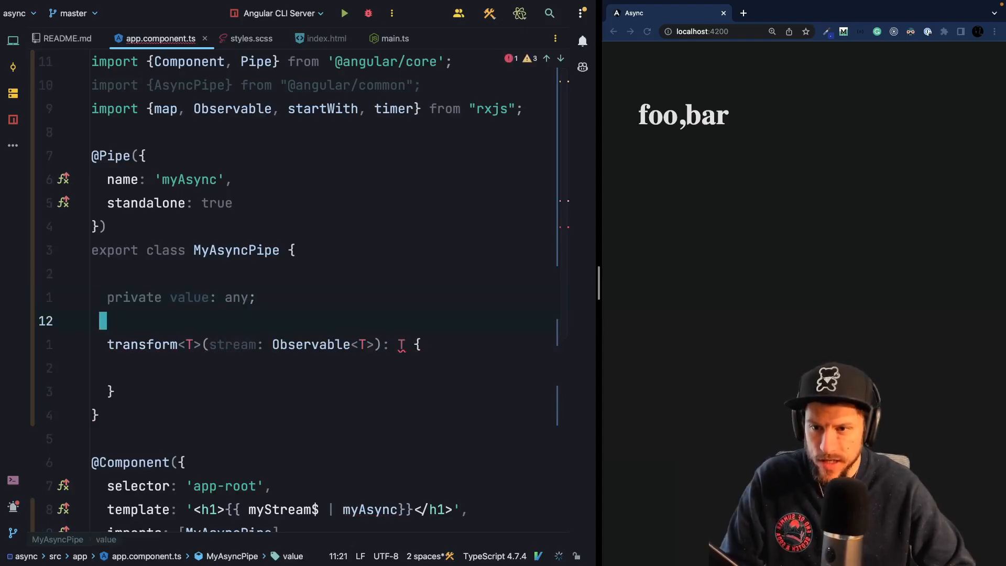
key(Enter)
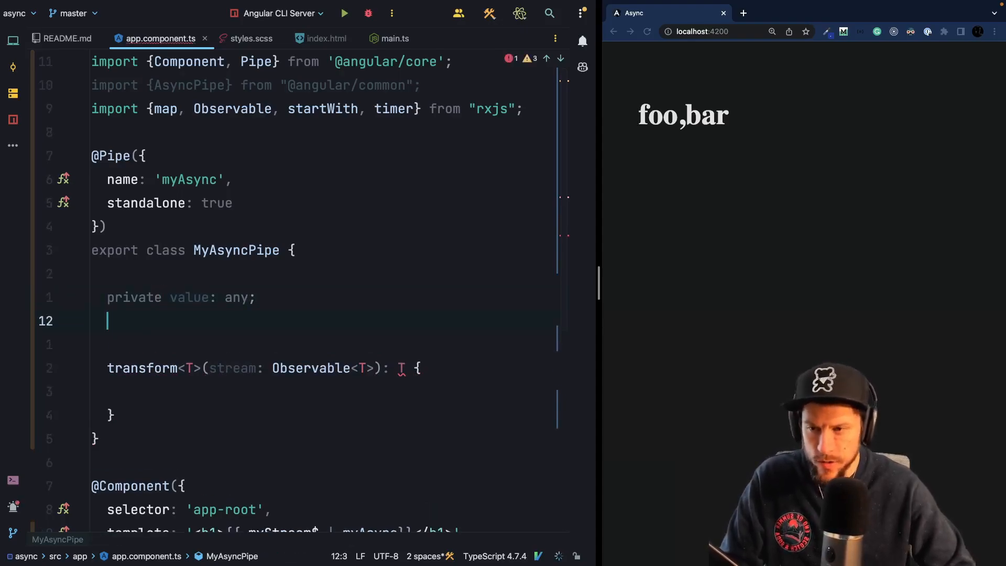
text(private)
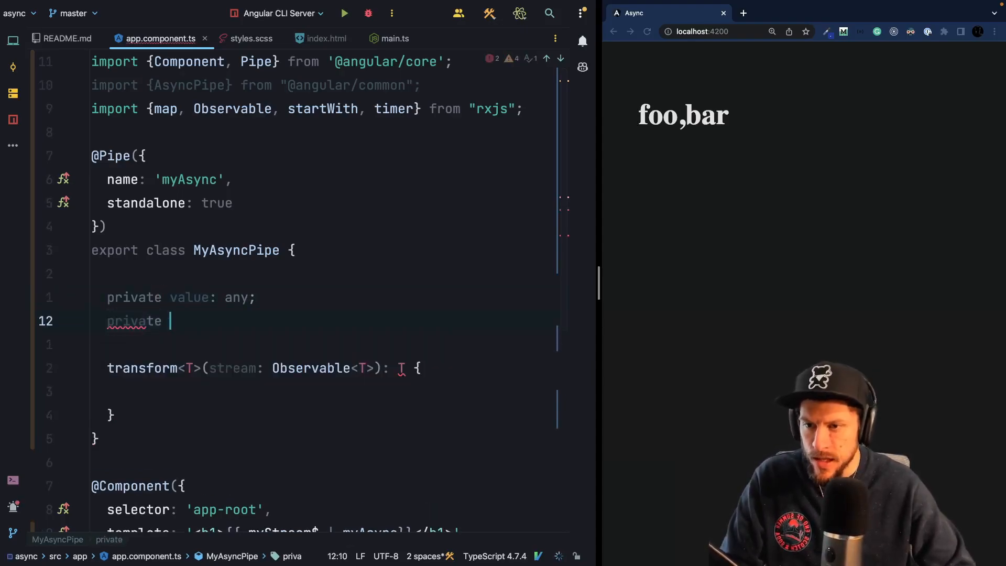
text(subscription: any;)
text(this.value = value;)
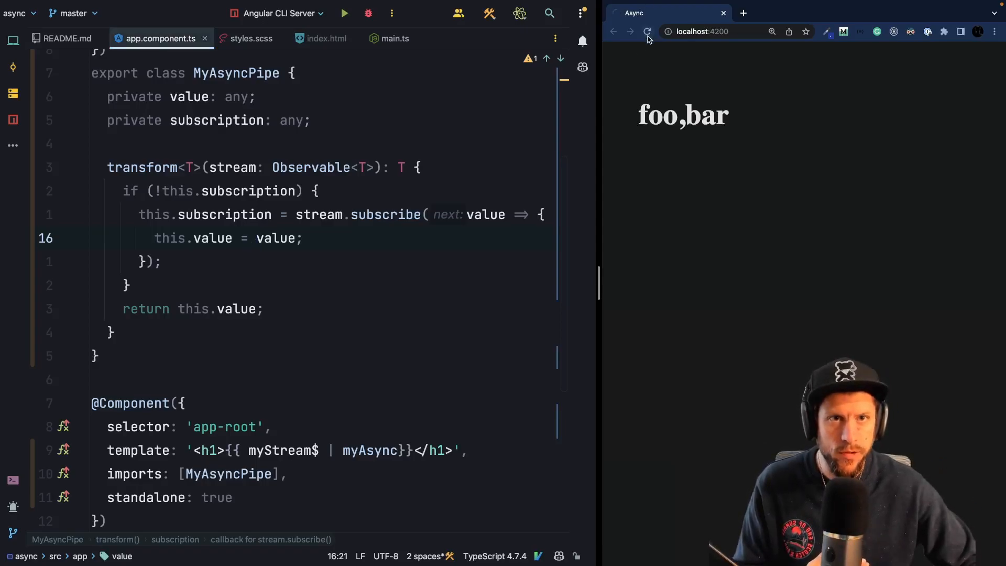
Reload the app in the browser, which now shows only foo
click(647, 31)
text(pr)
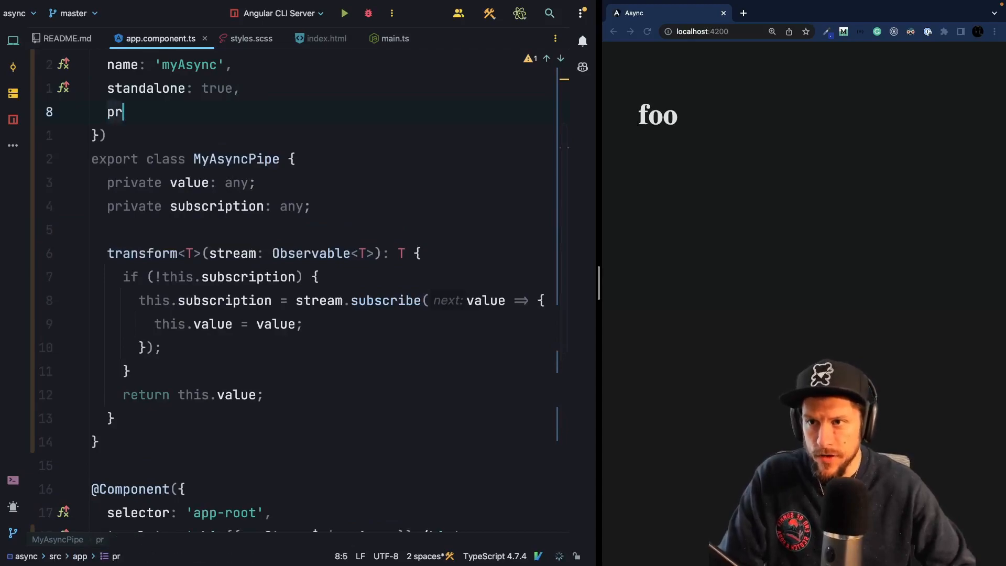
Mark the pipe pure: false and add a constructor injecting private cdr: ChangeDetectorRef
text(ure: false)
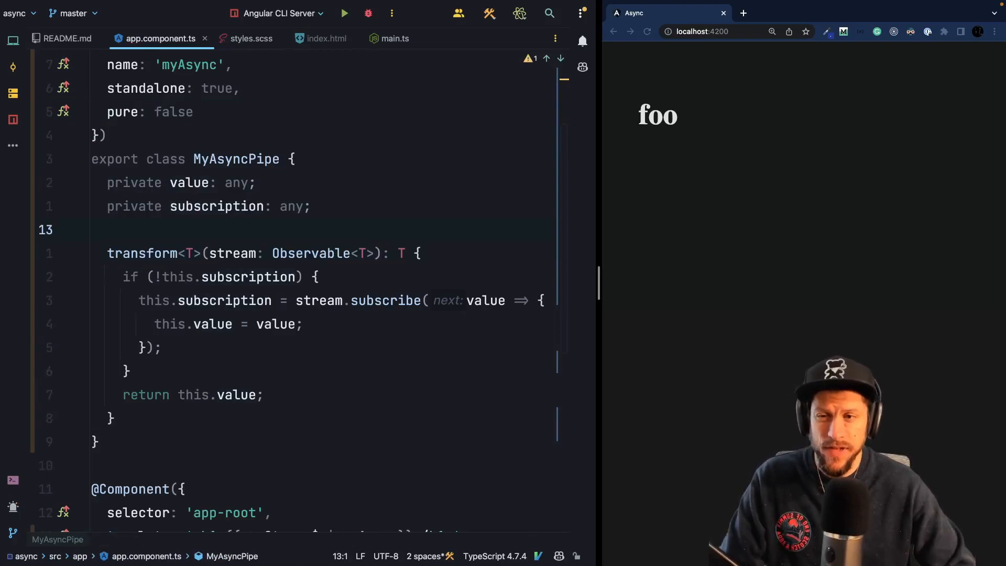
text(constructor(private asyncPipe: AsyncPipe) {)
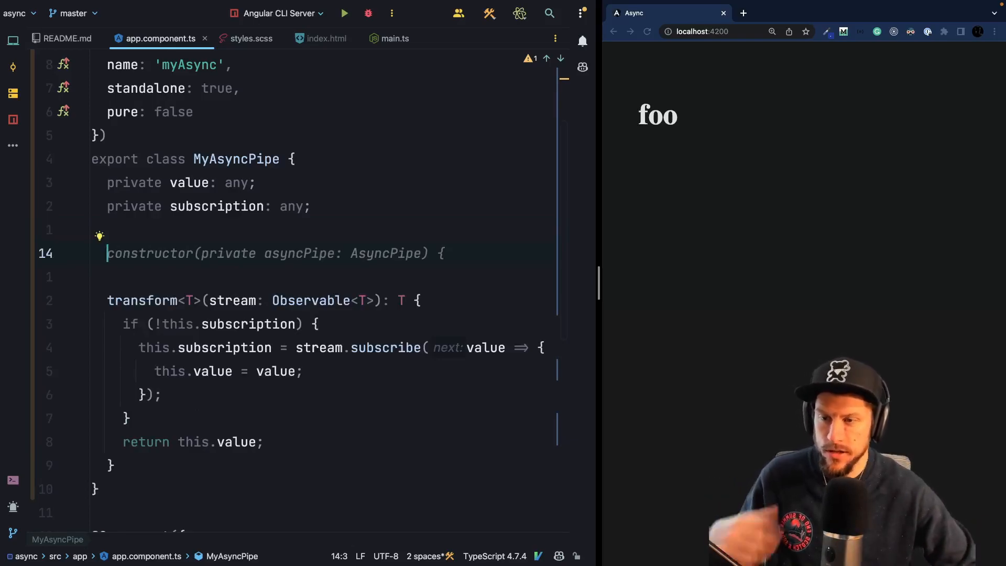
text(constu)
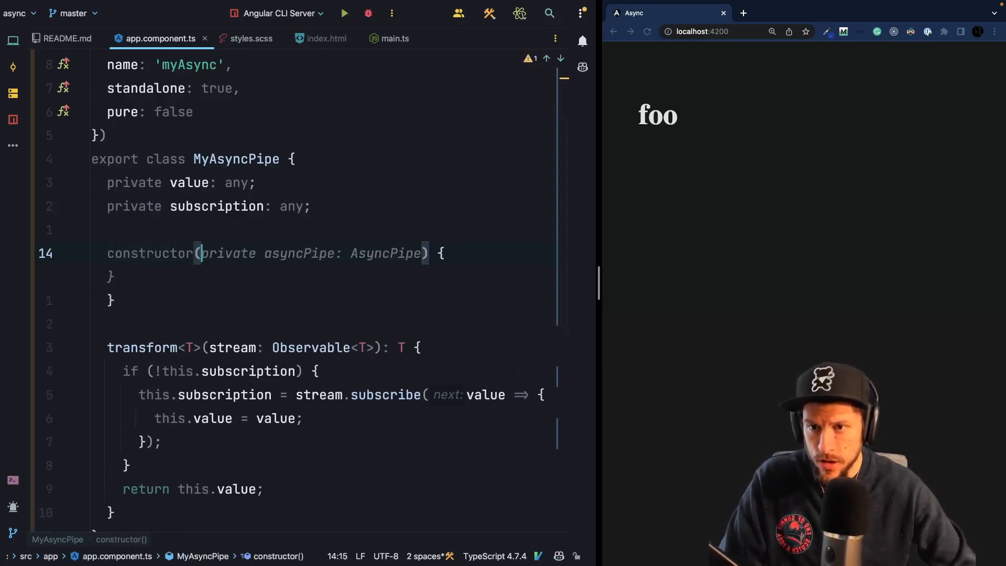
text(dr)
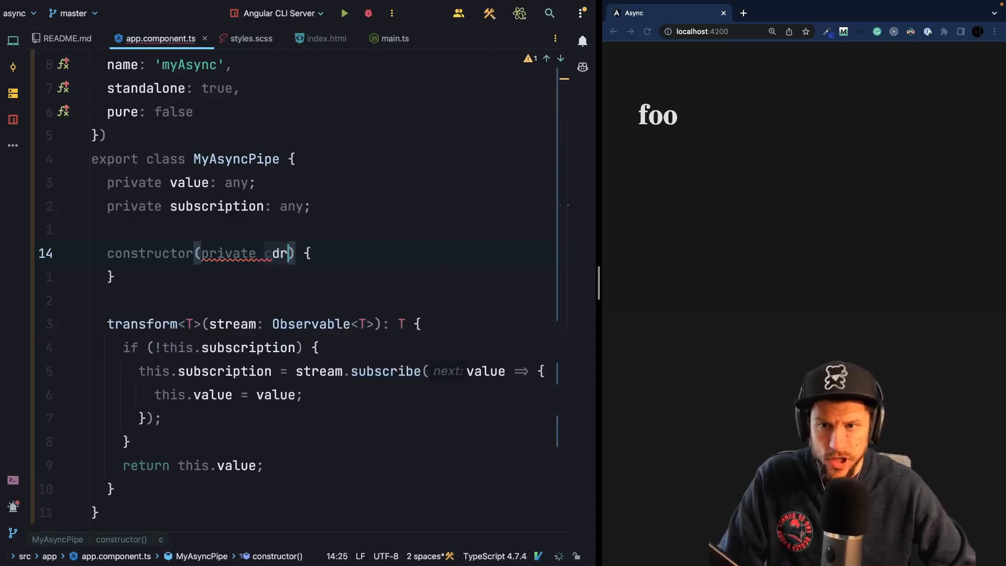
text(: Chs)
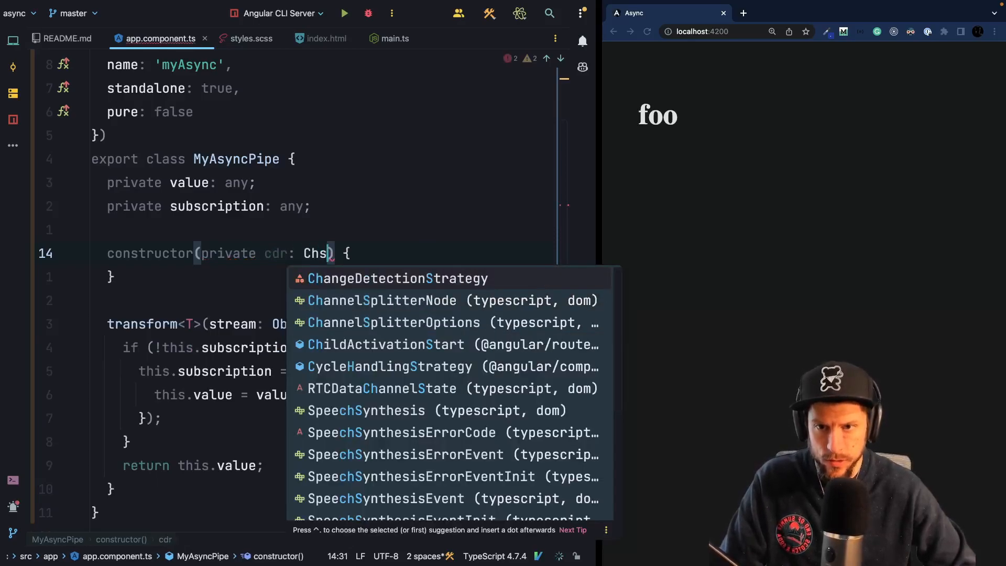
key(Backspace)
text(angeDetectorRef)
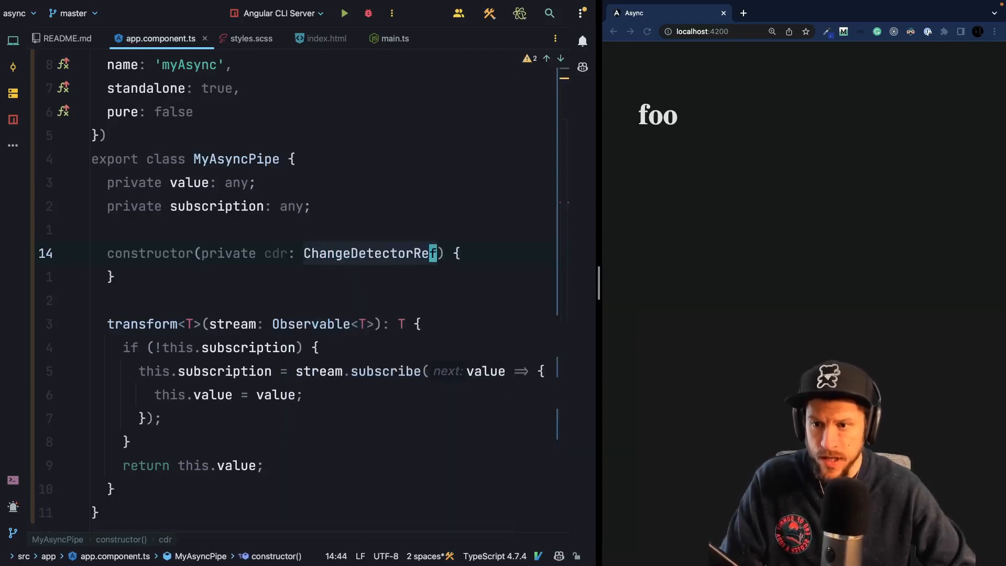
Call this.cdr.markForCheck() inside the subscribe callback
text(this.cdr.markForCheck();)
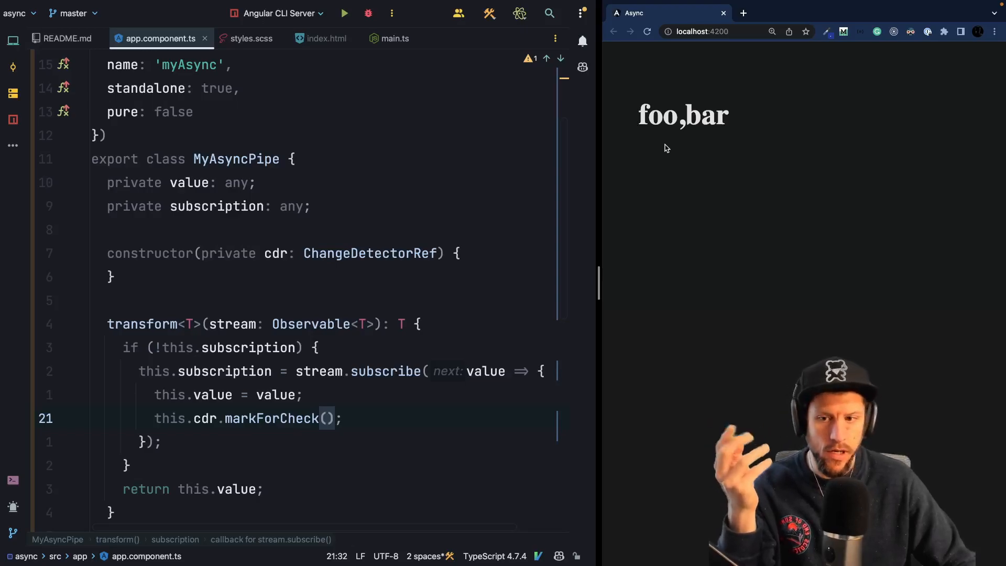
scroll(down, 3)
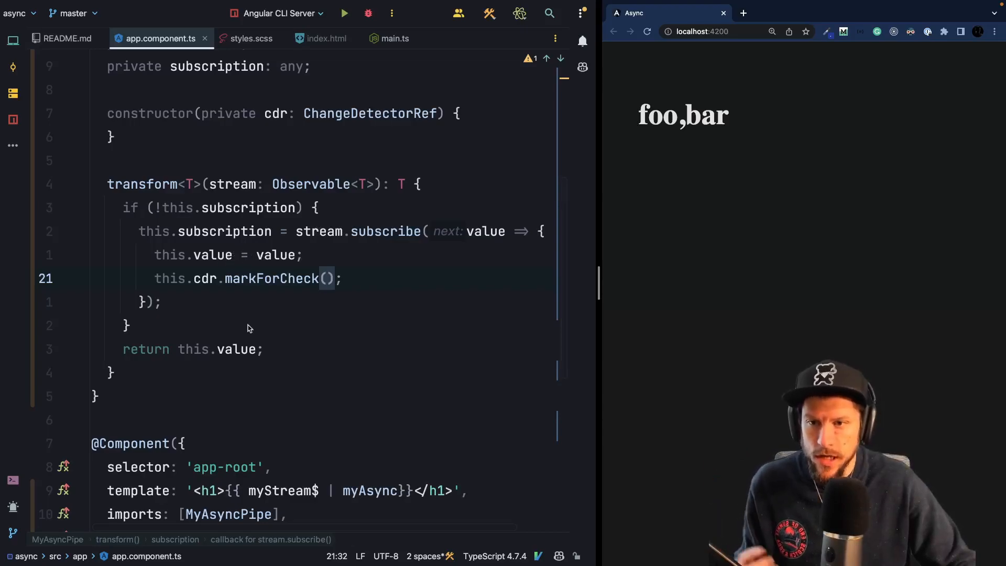
mouse_move(246, 274)
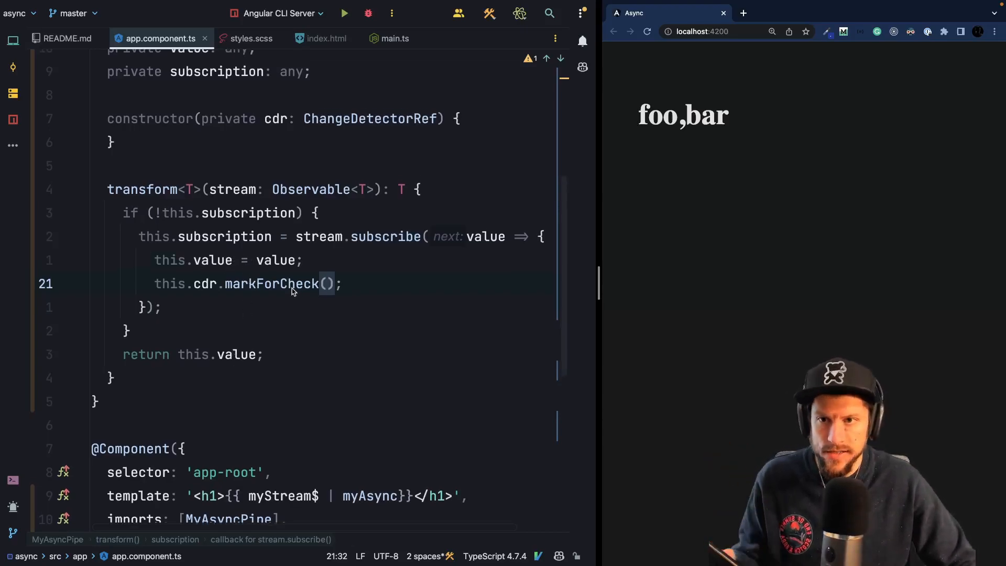
scroll(down, 3)
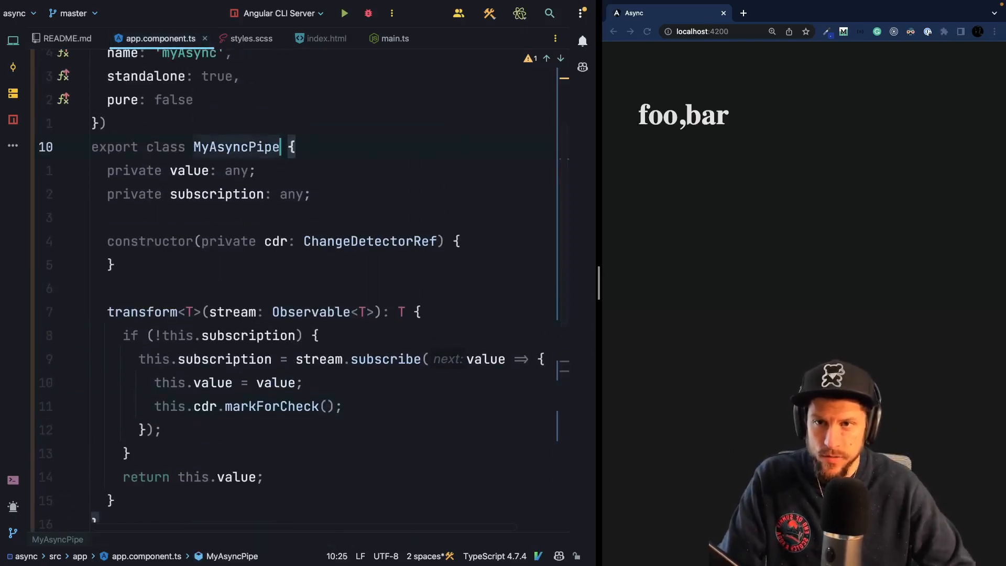
Make MyAsyncPipe implement OnDestroy and generate the ngOnDestroy method
text(implements O)
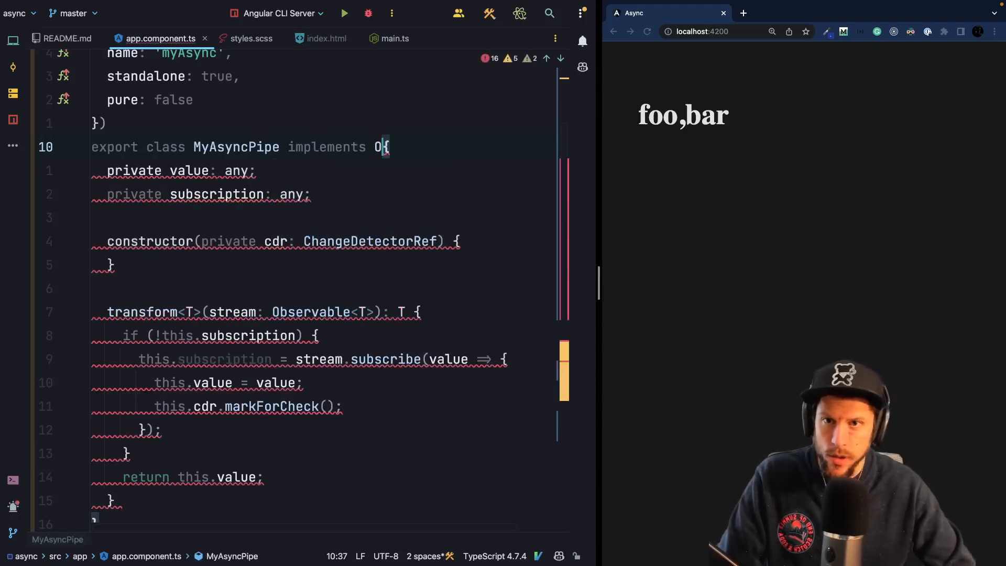
text(nDestroy)
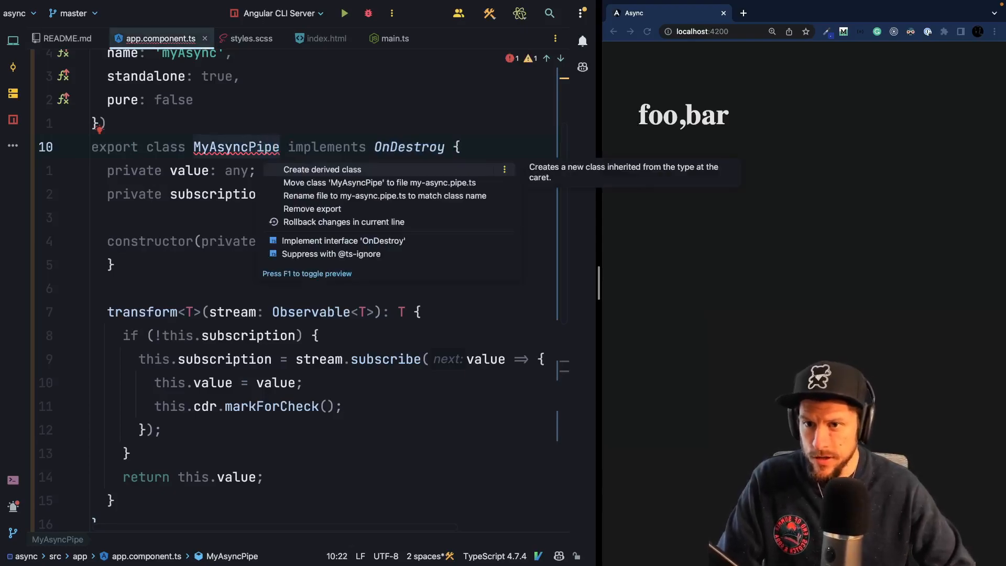
click(344, 241)
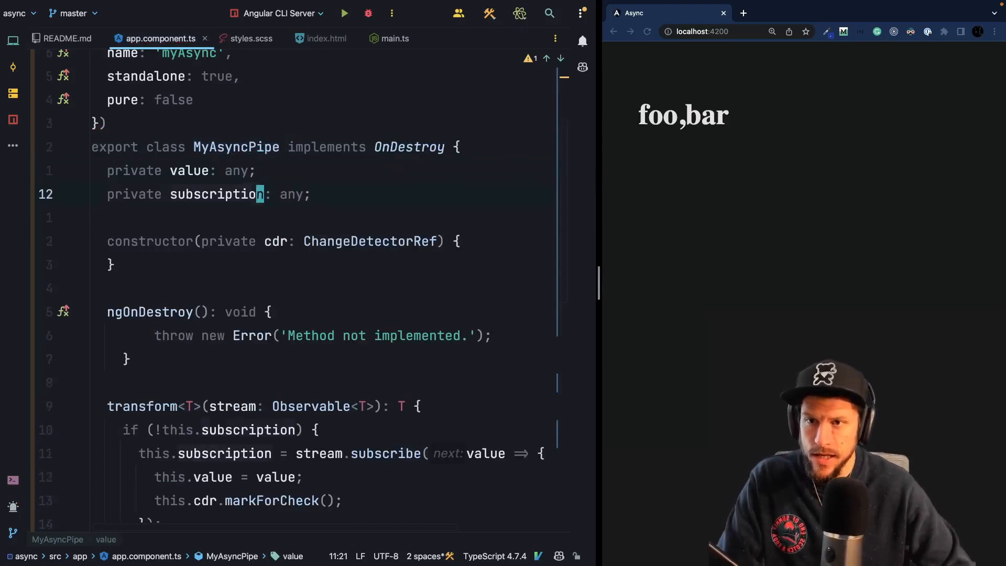
Add a private destroy$ = new Subject<void>() field and emit this.destroy$.next() in ngOnDestroy
text(private)
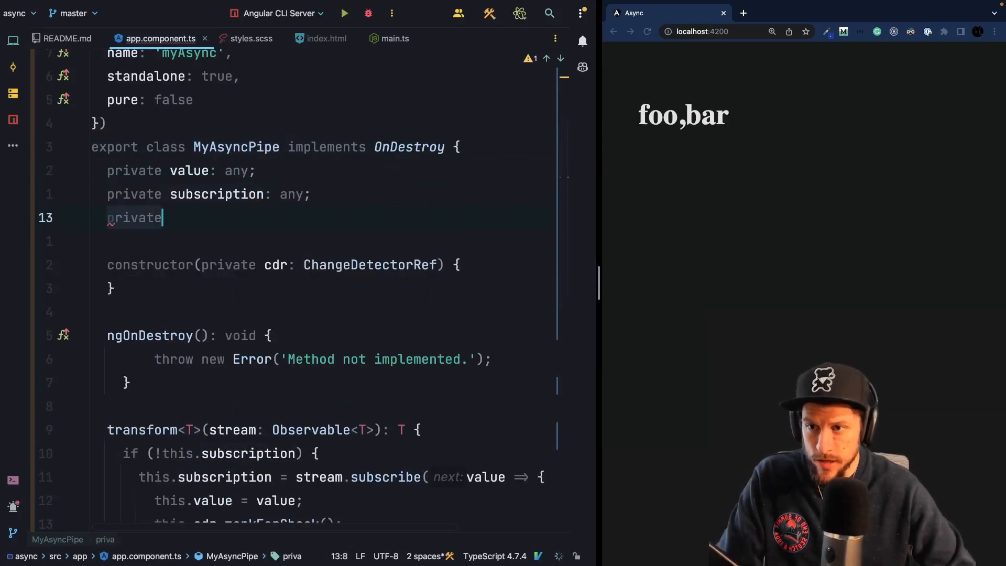
text(destroyed = false;)
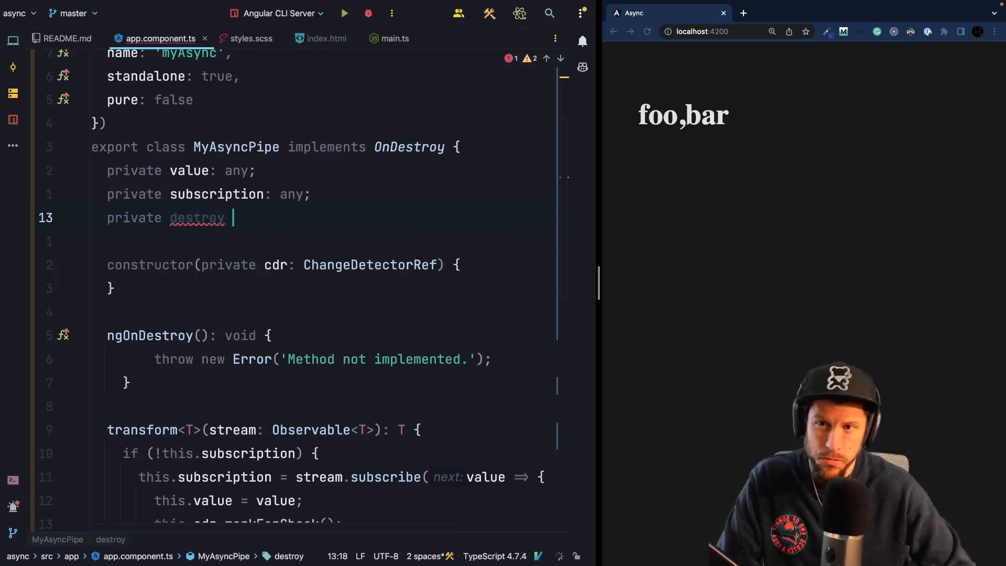
text($ = new Observable<void>();)
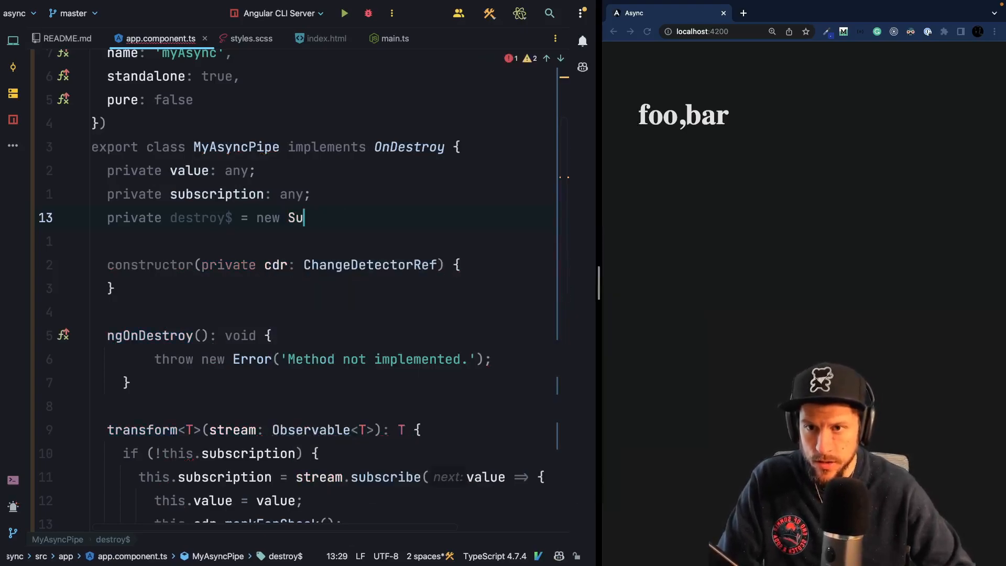
text(bject();)
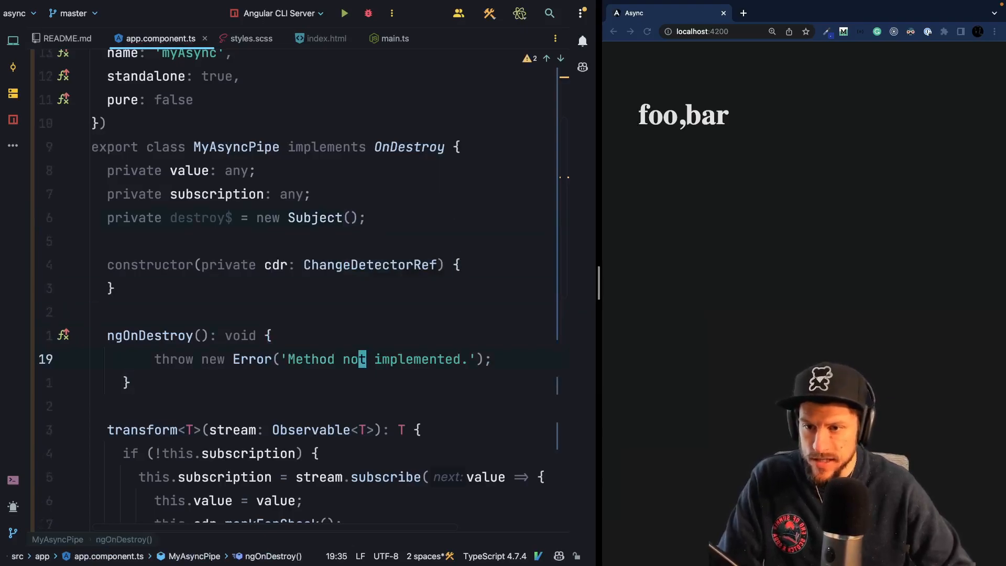
text(this.d)
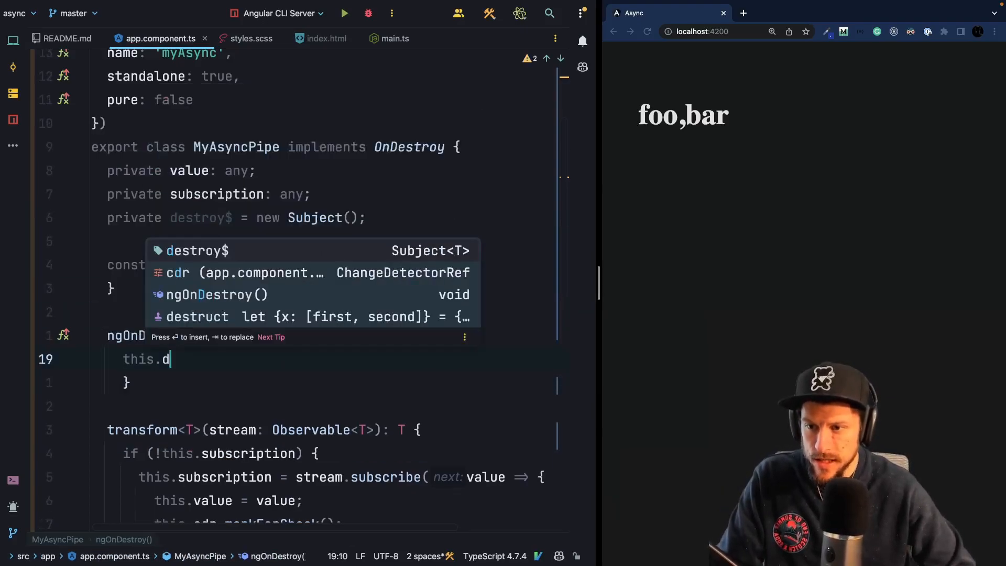
text(estroy$.next();)
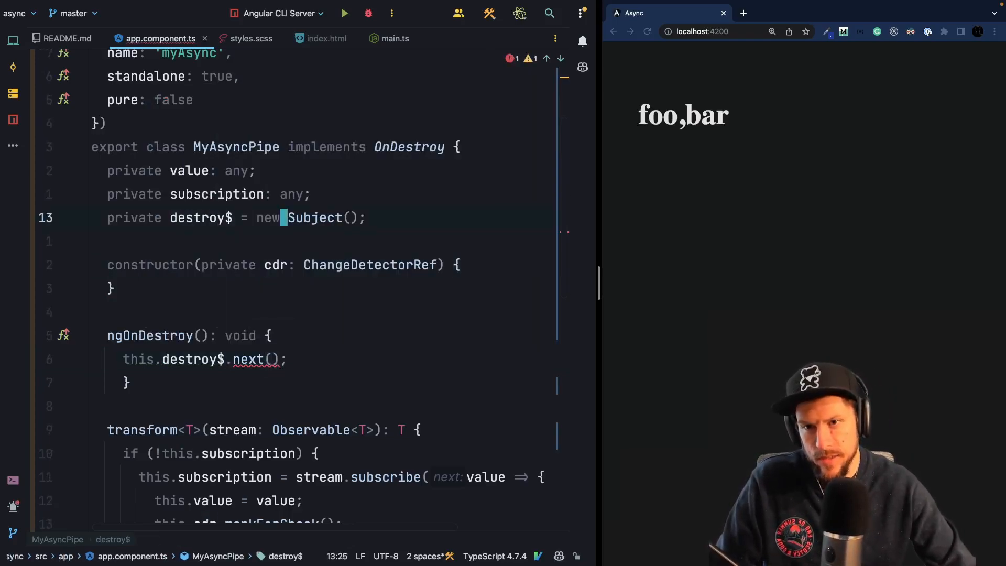
text(<void>)
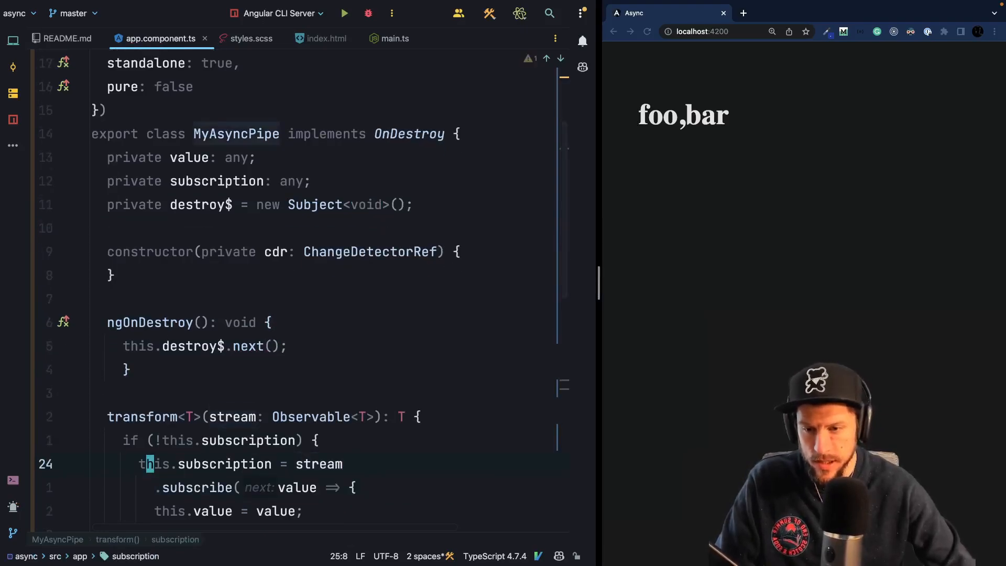
Pipe the stream through takeUntil(this.destroy$) before subscribing
text(.pip)
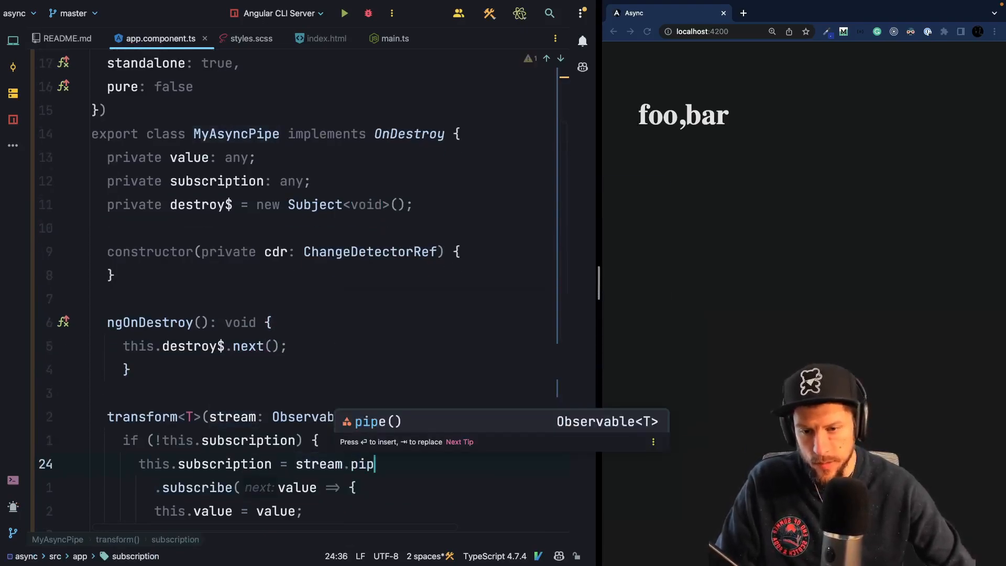
text(takeUntil(this.destroy$)
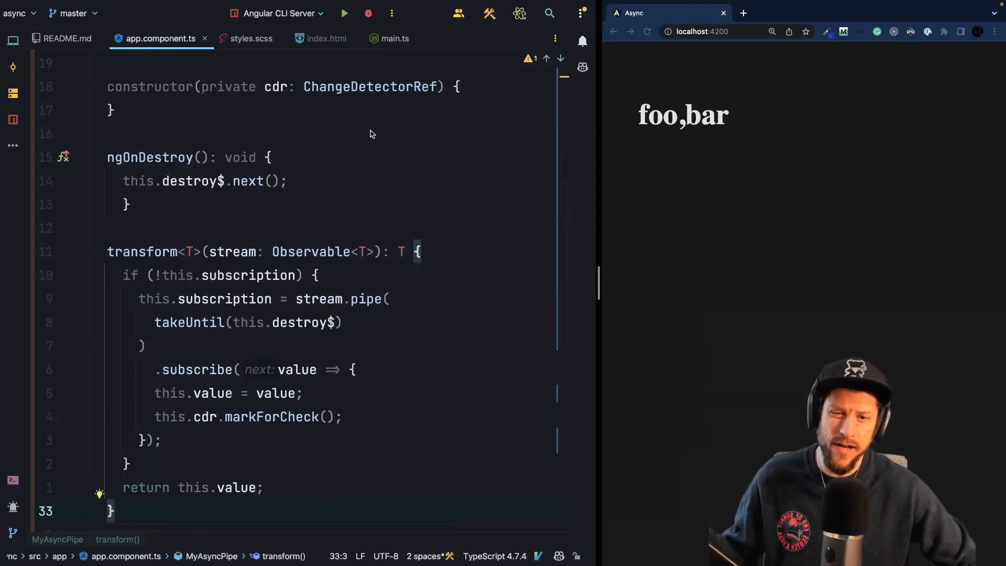
scroll(down, 3)
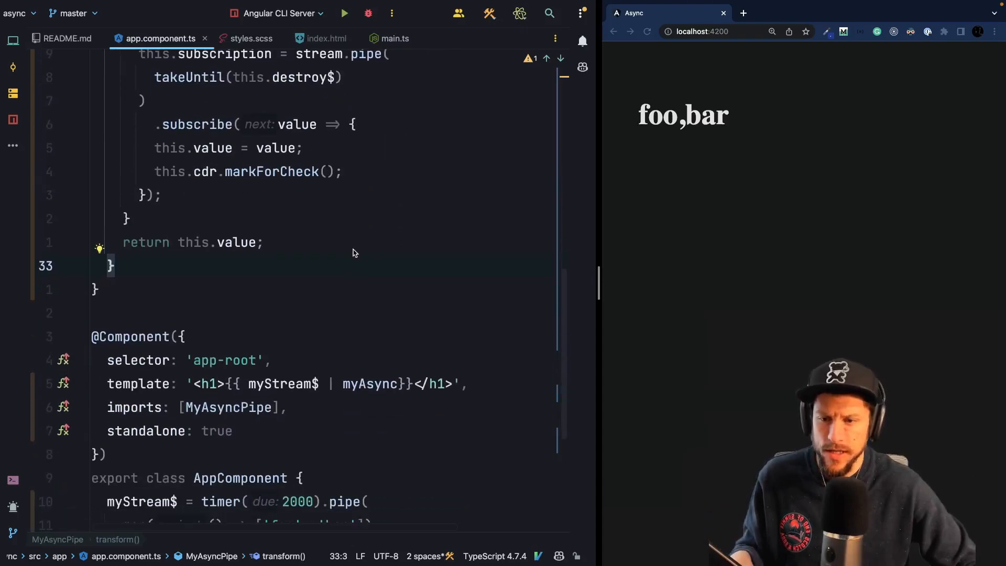